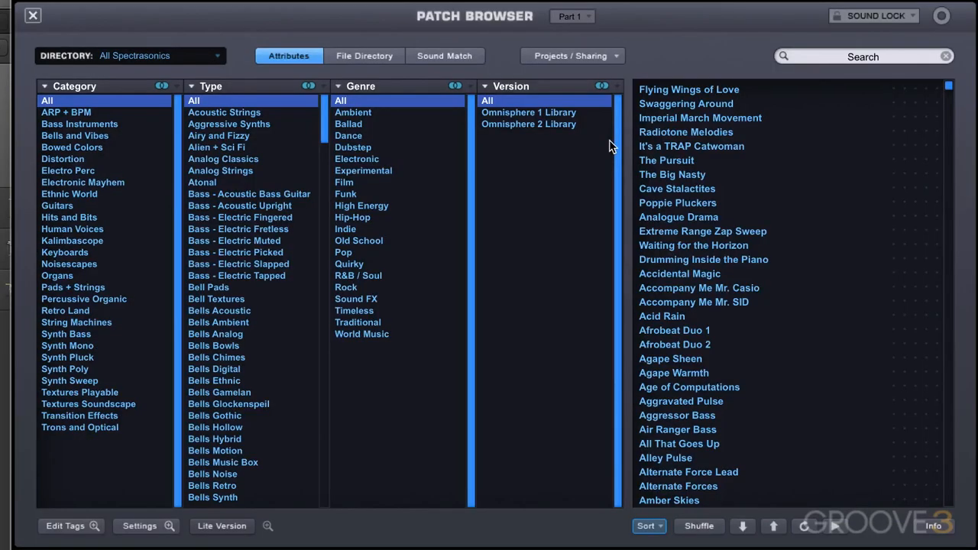
mouse_move(737, 127)
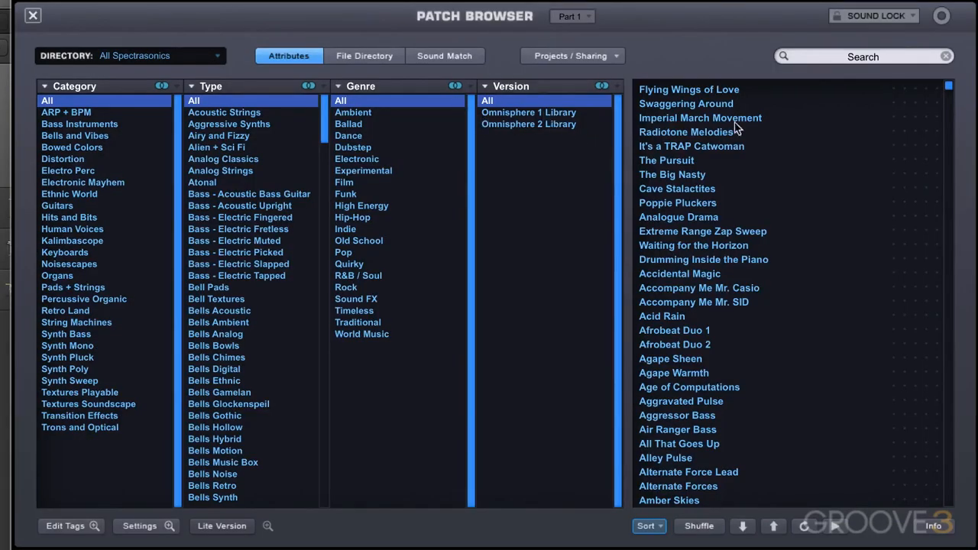
Step: Search the Patch Browser for 'pads' and scroll through the pad results
left_click(862, 56)
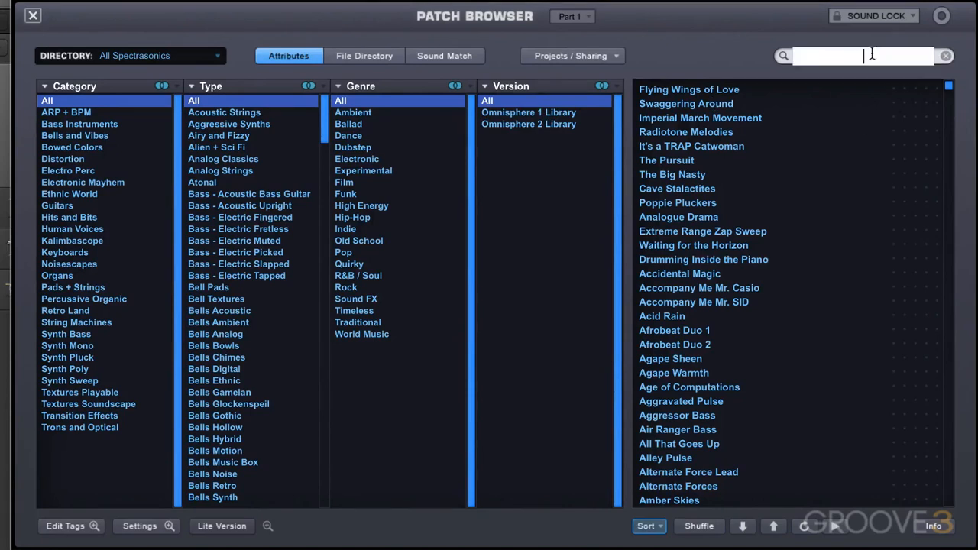
type("pads")
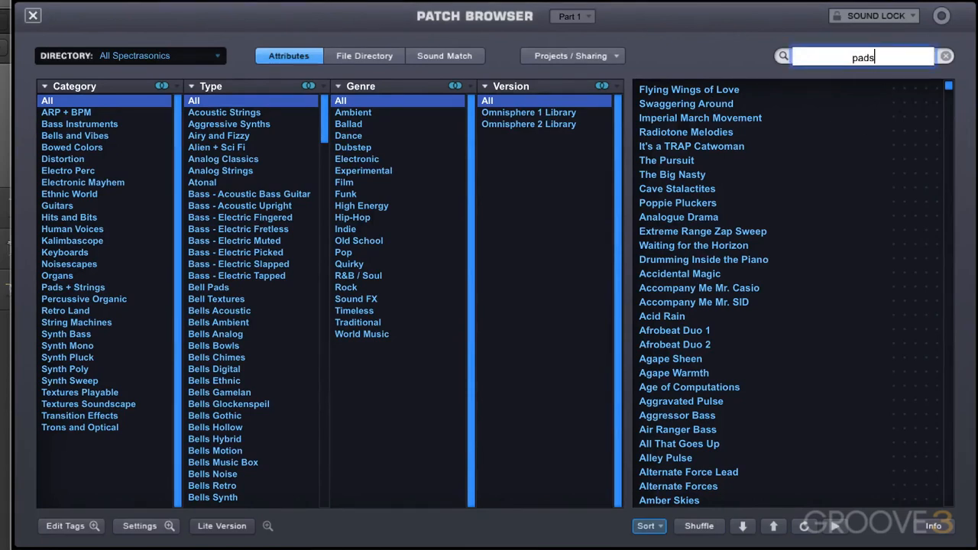
scroll("down", 3)
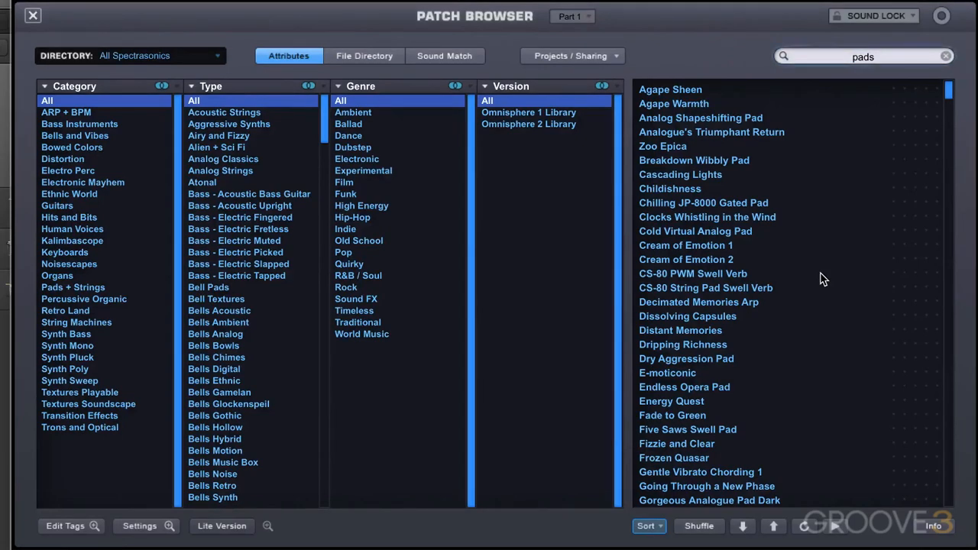
mouse_move(346, 278)
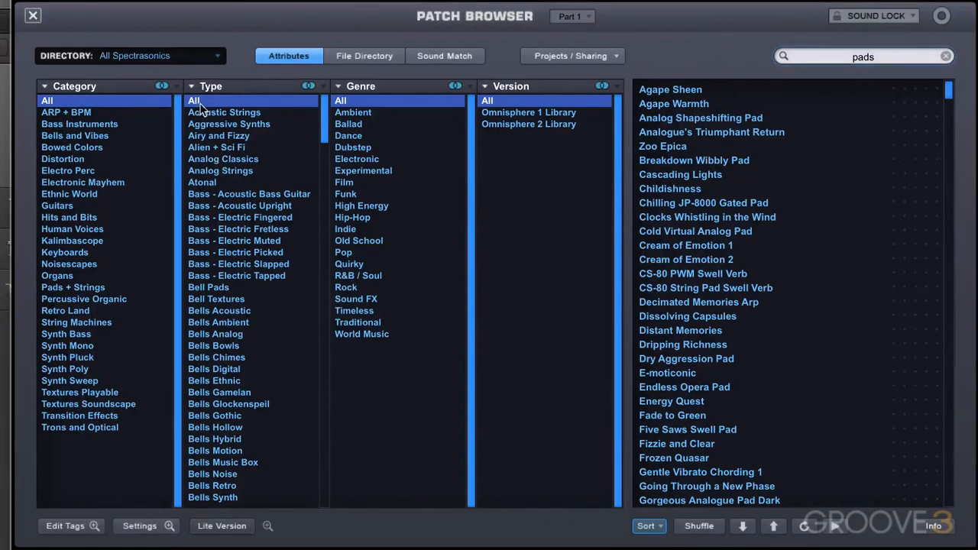
mouse_move(375, 258)
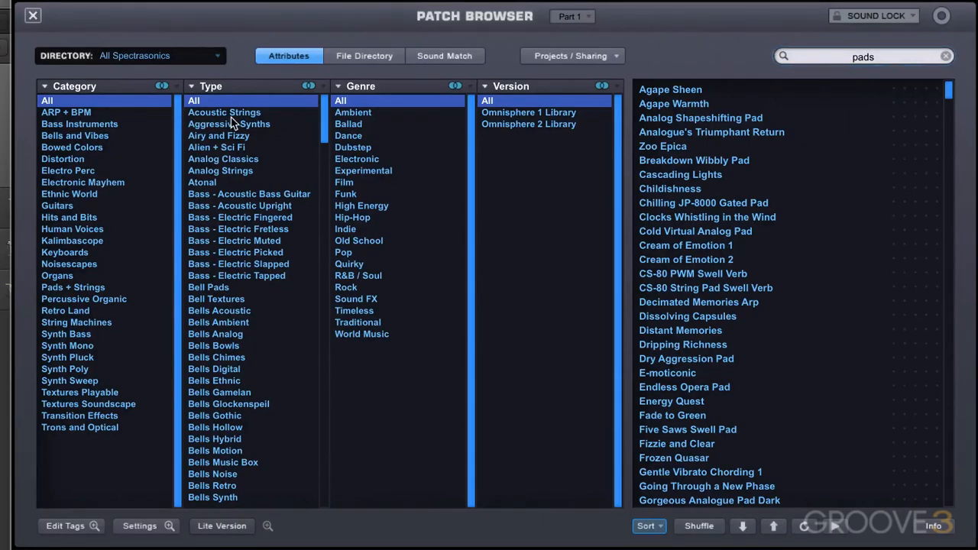
Step: Filter to Acoustic Strings type and Electronic genre, leaving Noir Strings and Understated Strings
left_click(224, 112)
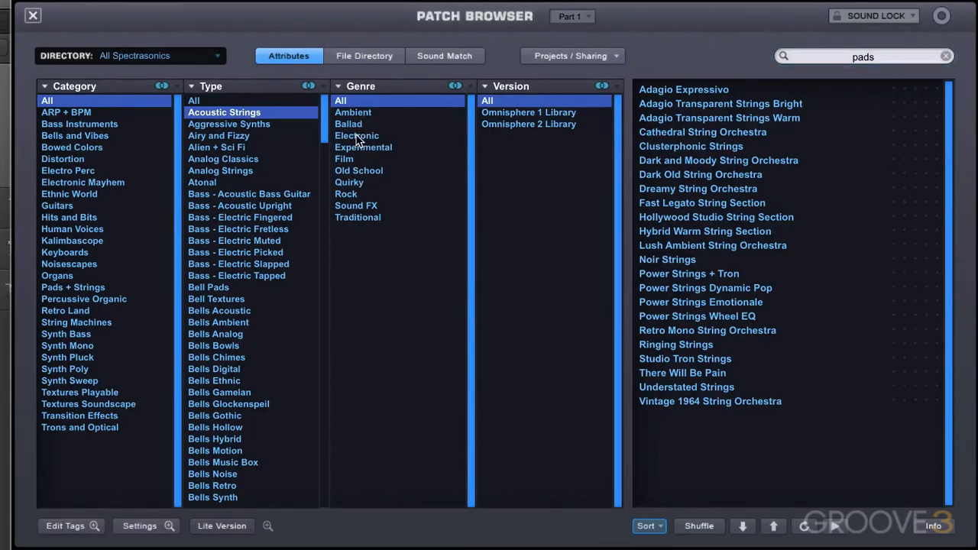
left_click(357, 136)
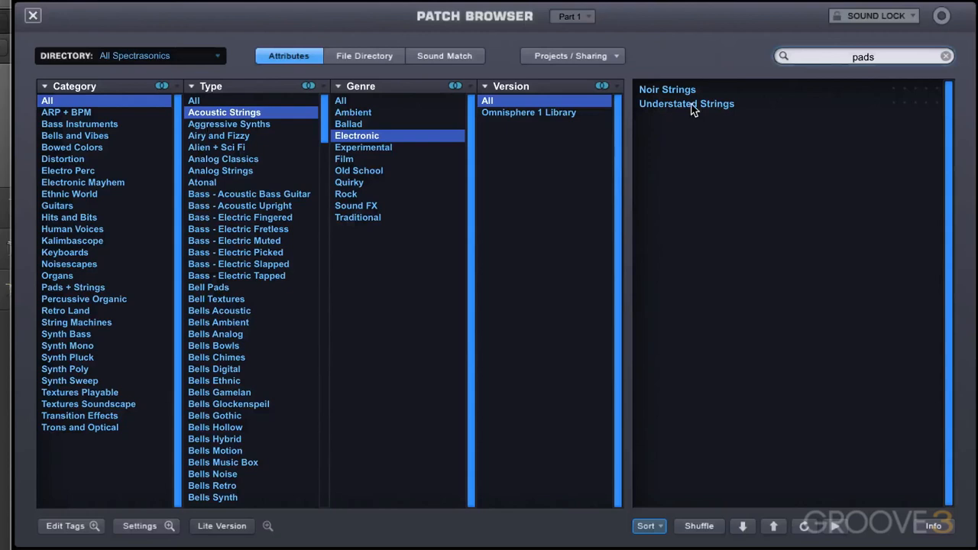
mouse_move(352, 188)
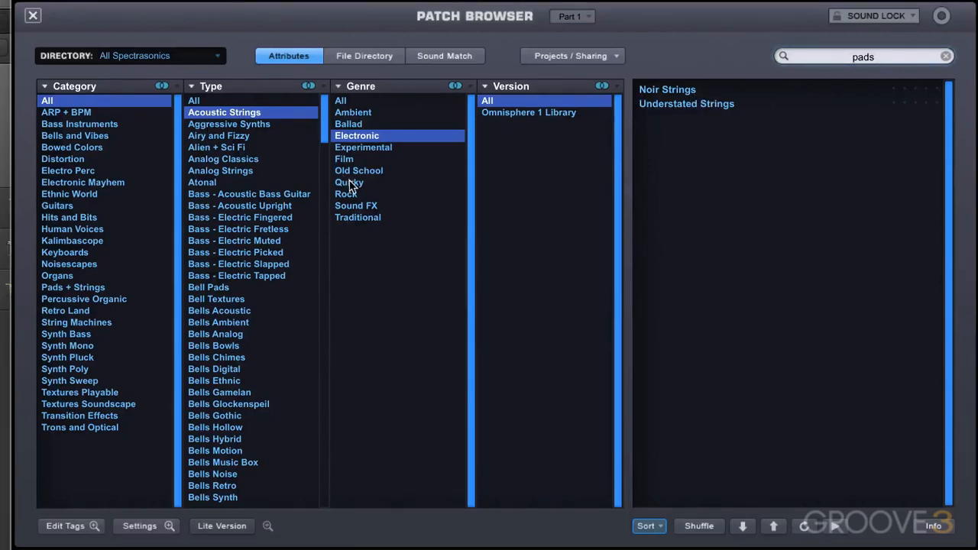
left_click(346, 194)
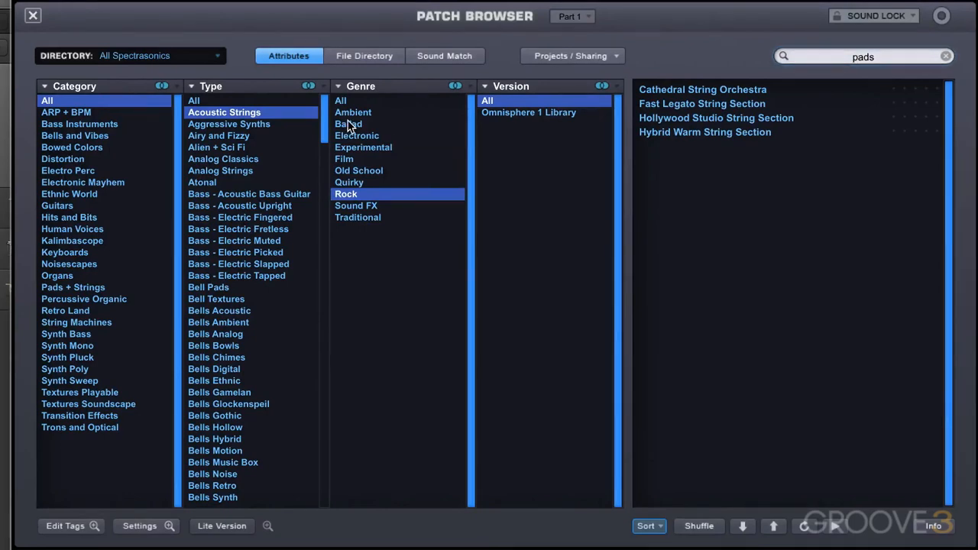
left_click(357, 135)
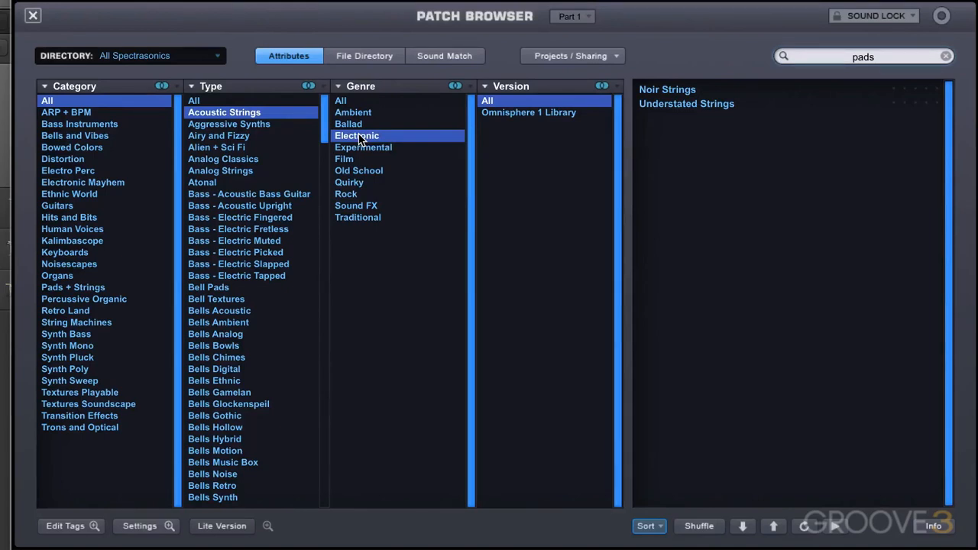
mouse_move(353, 198)
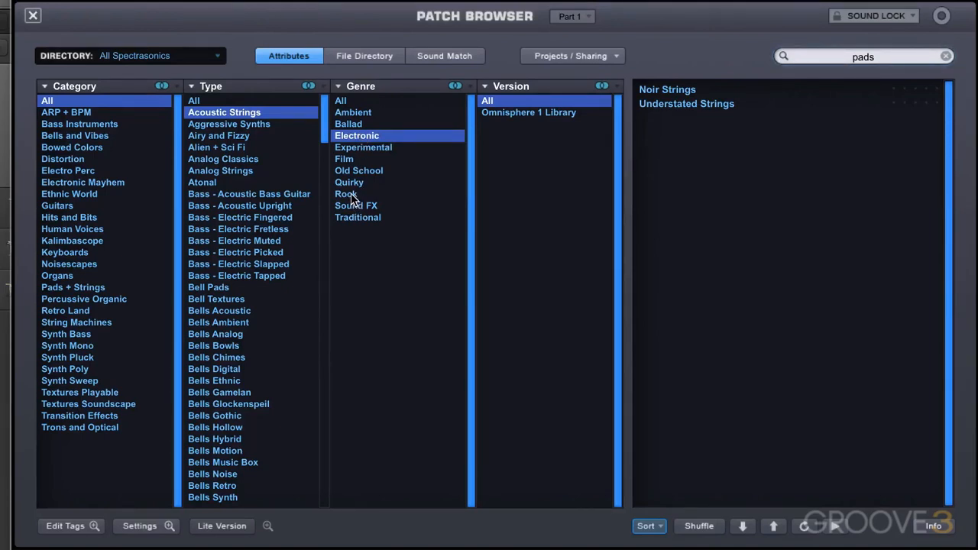
Step: Add Rock alongside Electronic as a genre and load Fast Legato String Section
left_click(347, 193)
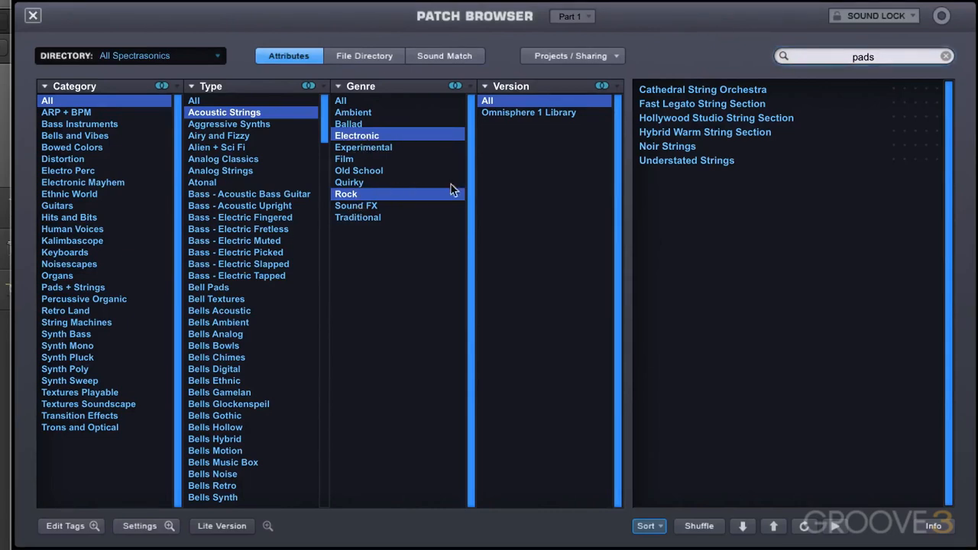
left_click(701, 104)
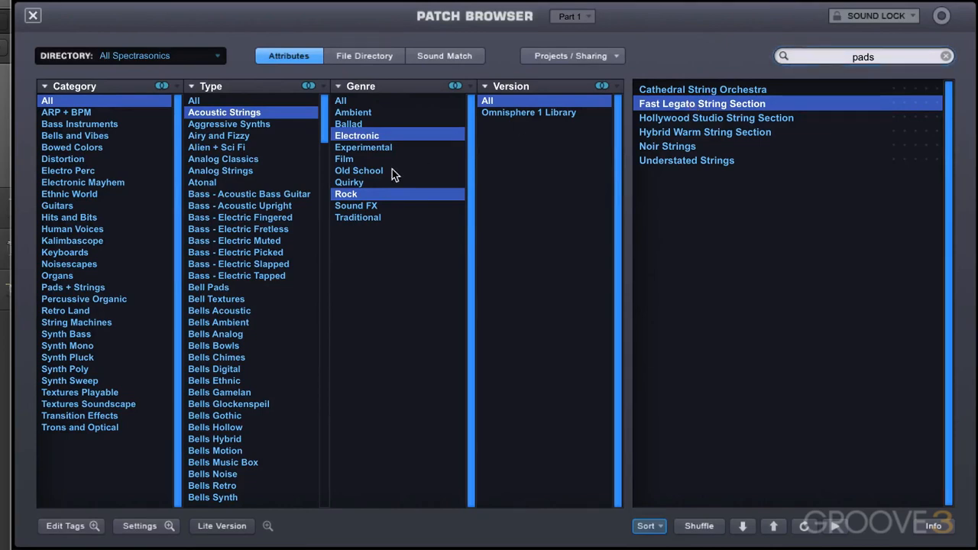
mouse_move(379, 184)
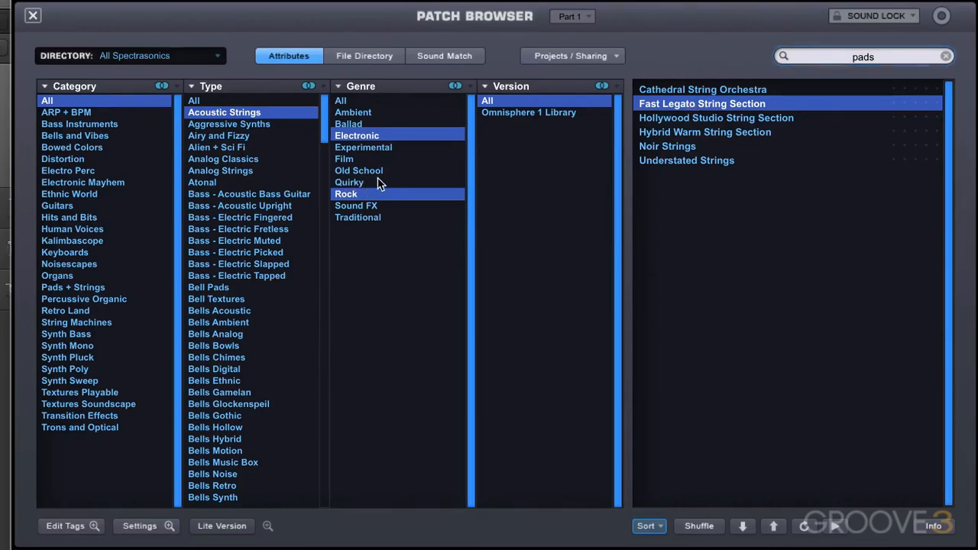
mouse_move(374, 178)
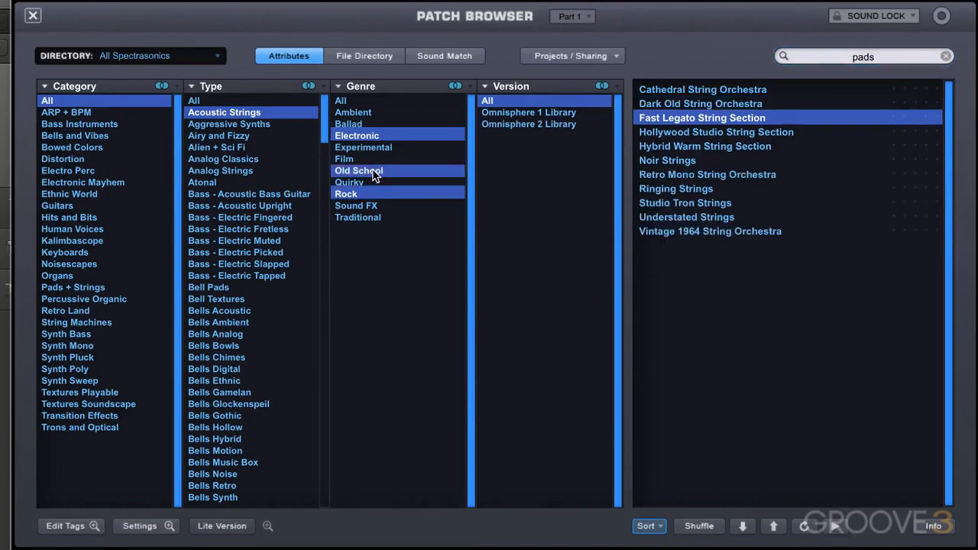
mouse_move(711, 174)
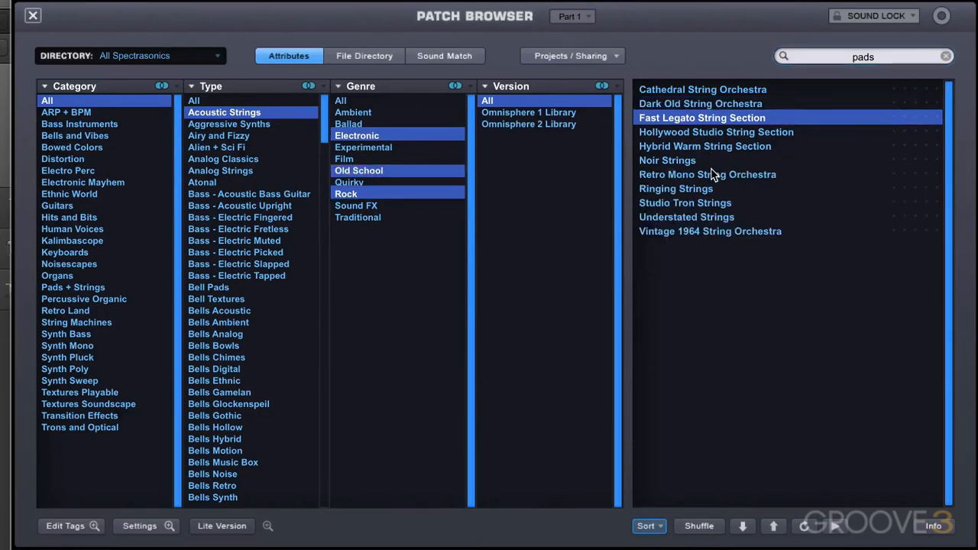
mouse_move(711, 273)
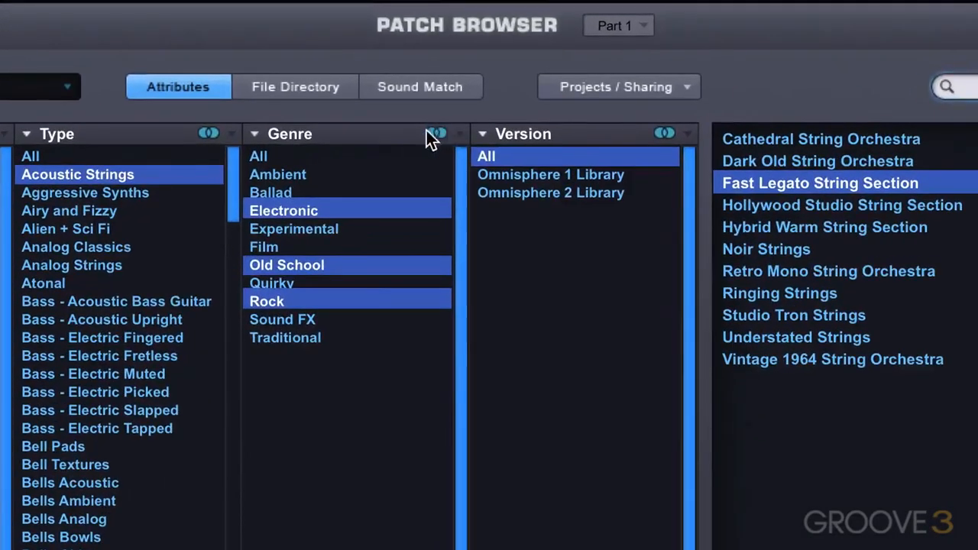
mouse_move(421, 149)
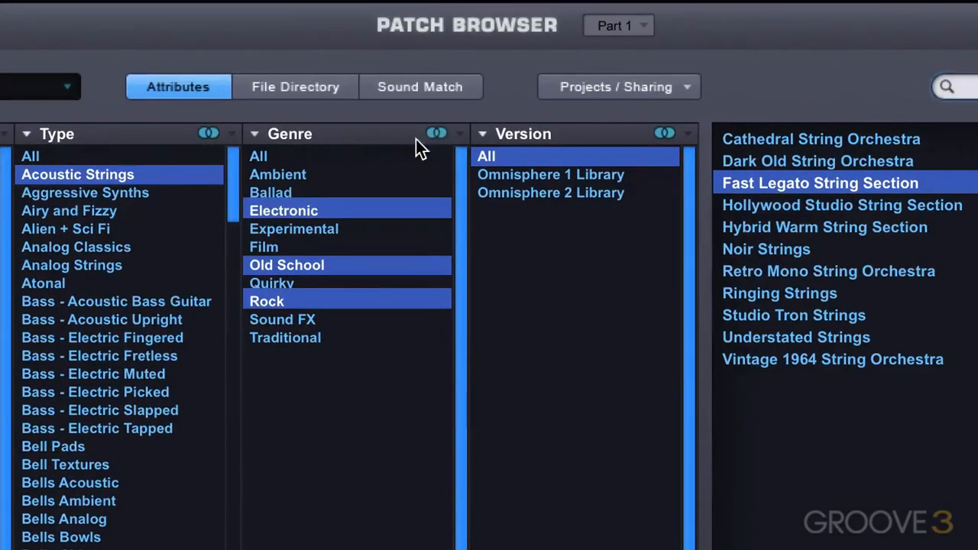
mouse_move(451, 145)
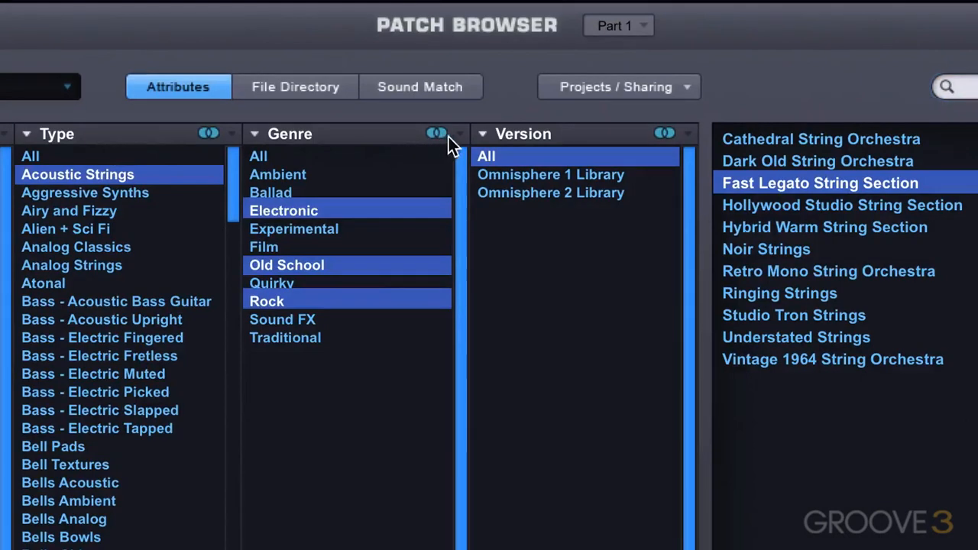
mouse_move(454, 141)
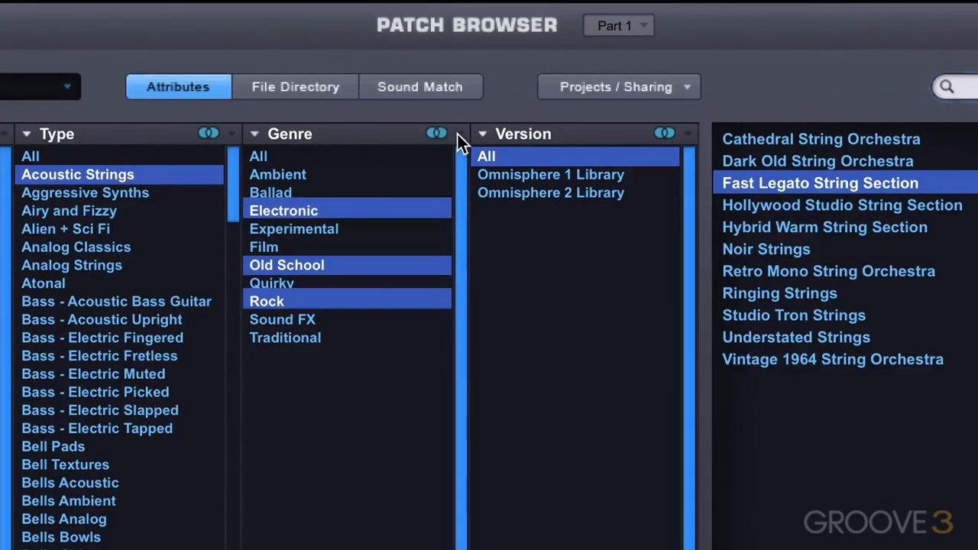
left_click(437, 133)
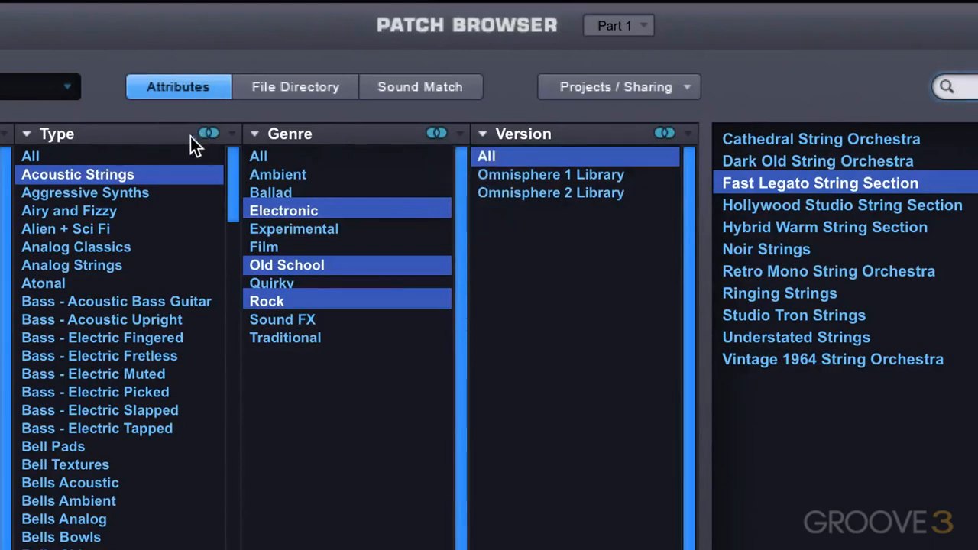
mouse_move(338, 289)
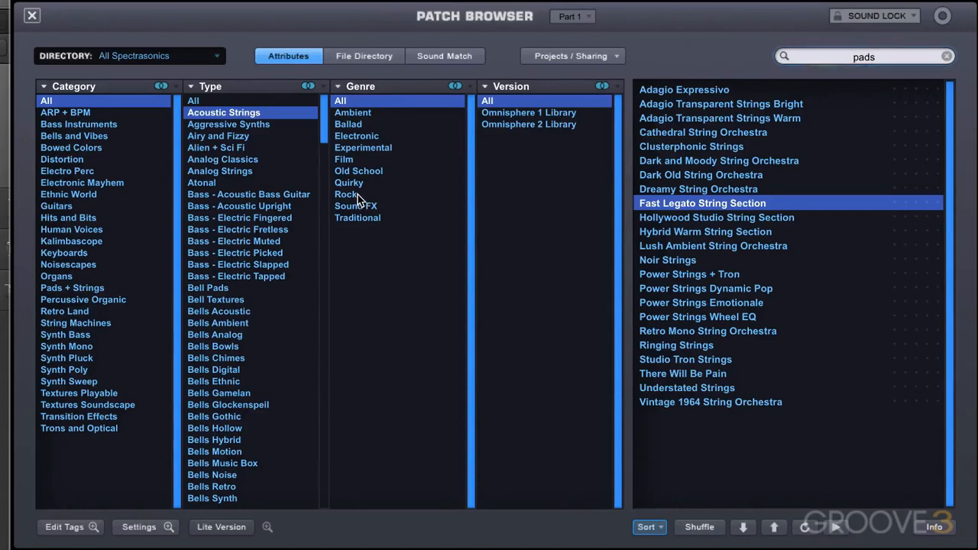
Step: Apply Rock as the genre filter, shrinking the string pad list to four patches
left_click(345, 195)
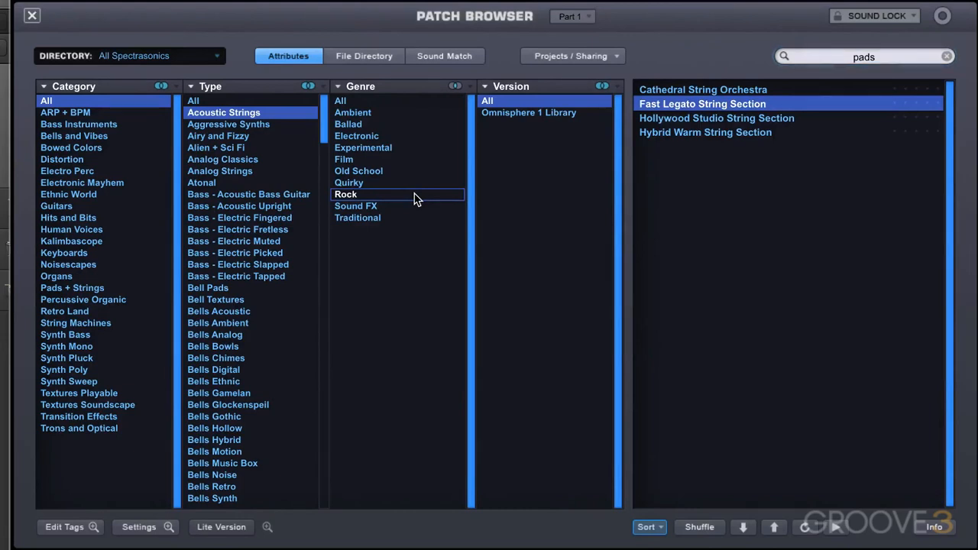
mouse_move(375, 221)
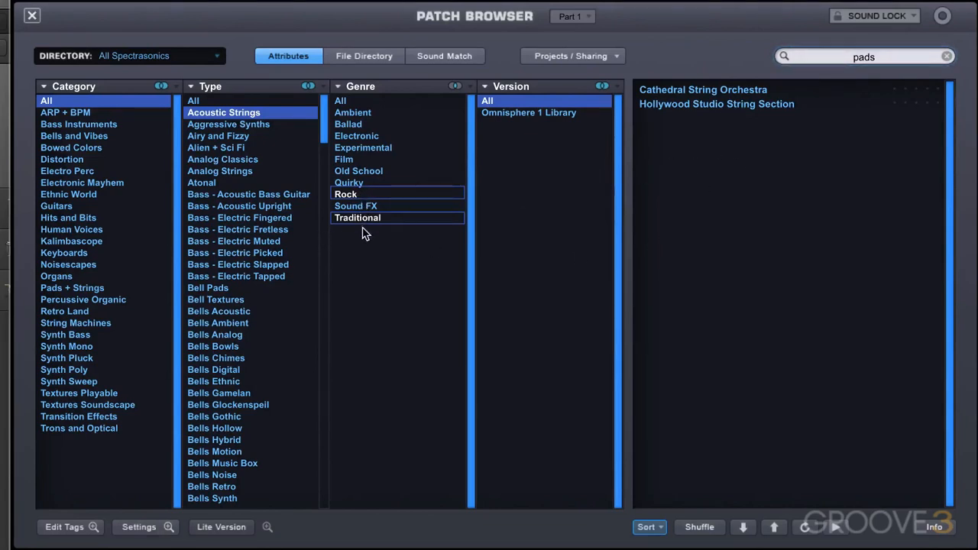
mouse_move(364, 246)
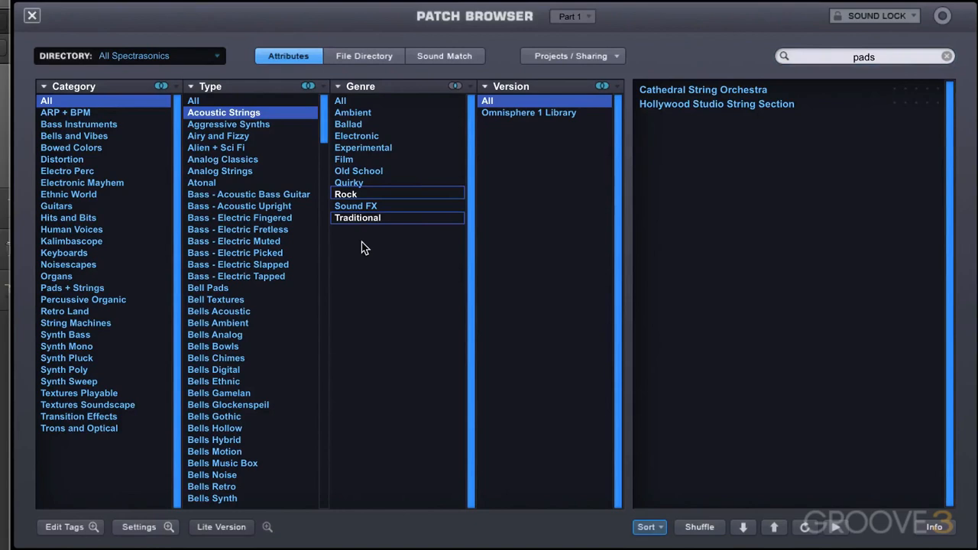
mouse_move(386, 246)
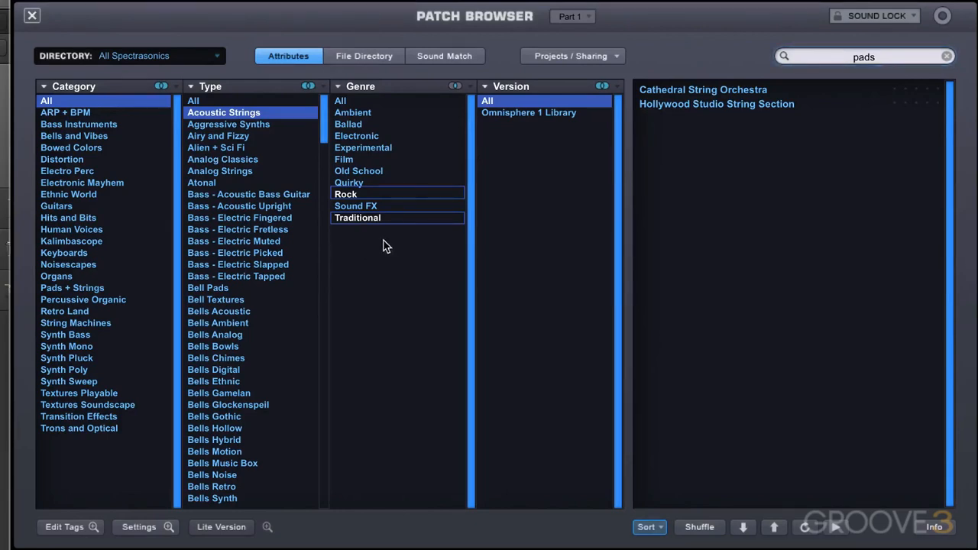
Step: Load Hollywood Studio String Section from the two remaining string patches
left_click(716, 103)
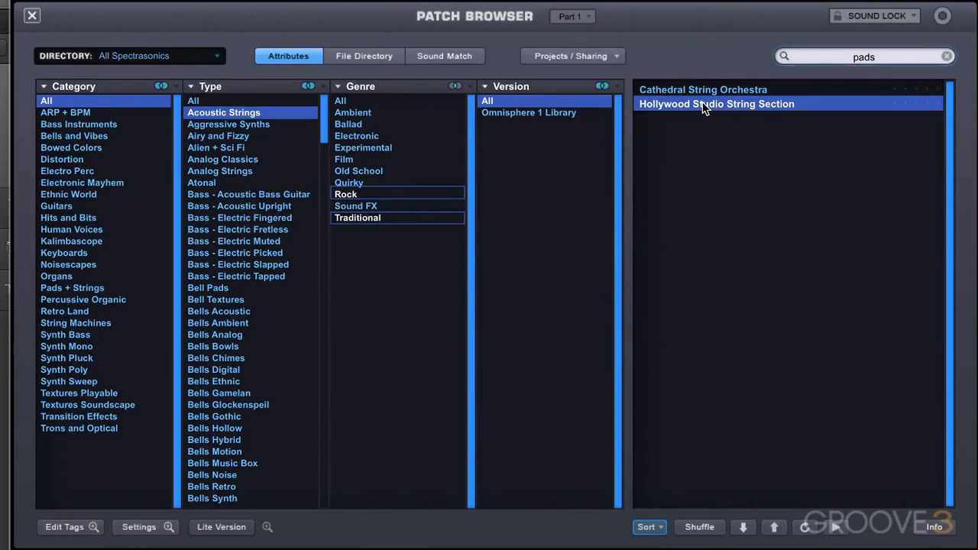
mouse_move(463, 103)
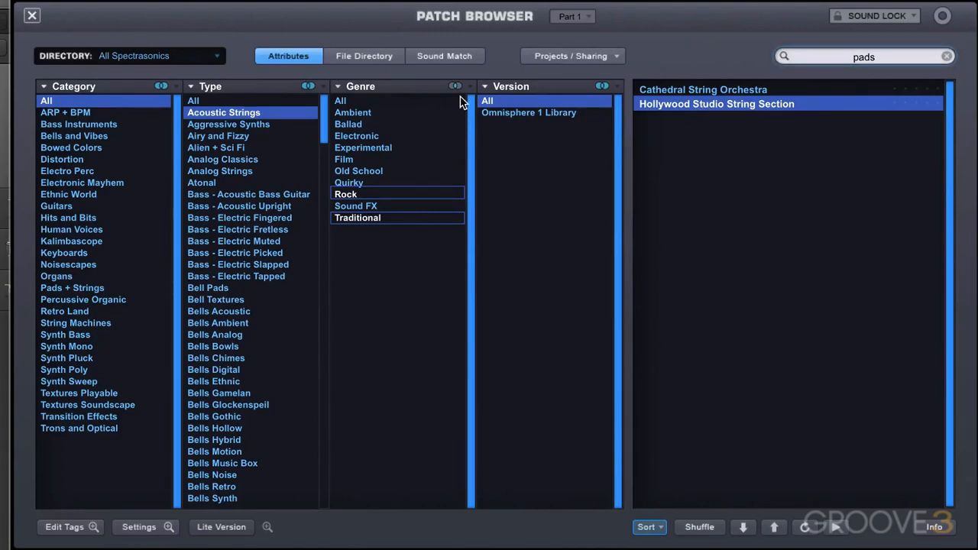
mouse_move(457, 93)
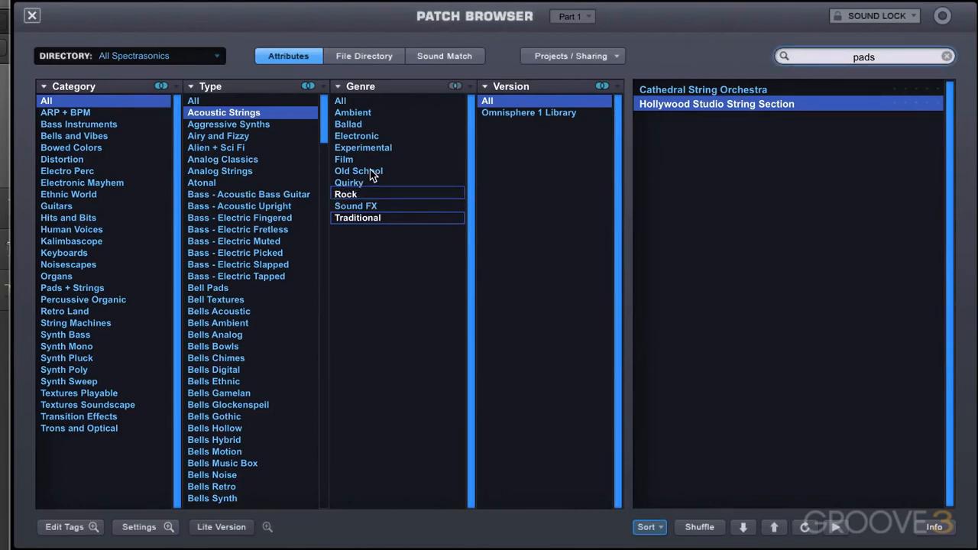
Step: Make Experimental the sole genre, listing Clusterphonic Strings, Noir Strings and There Will Be Pain
left_click(363, 148)
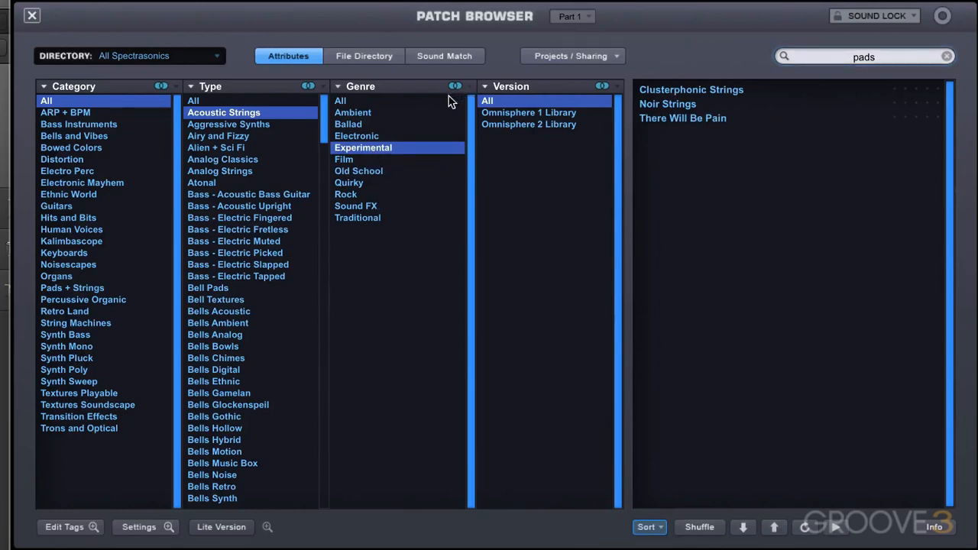
mouse_move(474, 92)
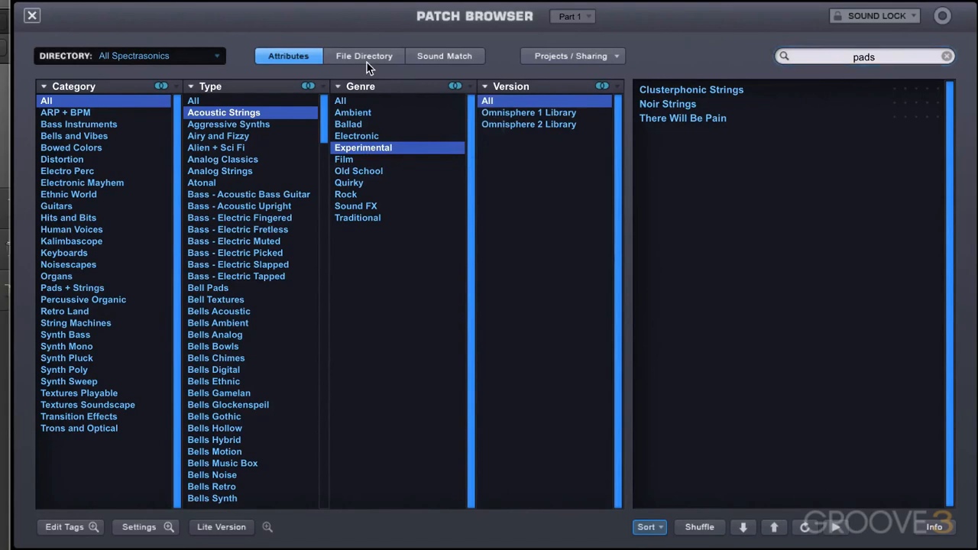
mouse_move(370, 68)
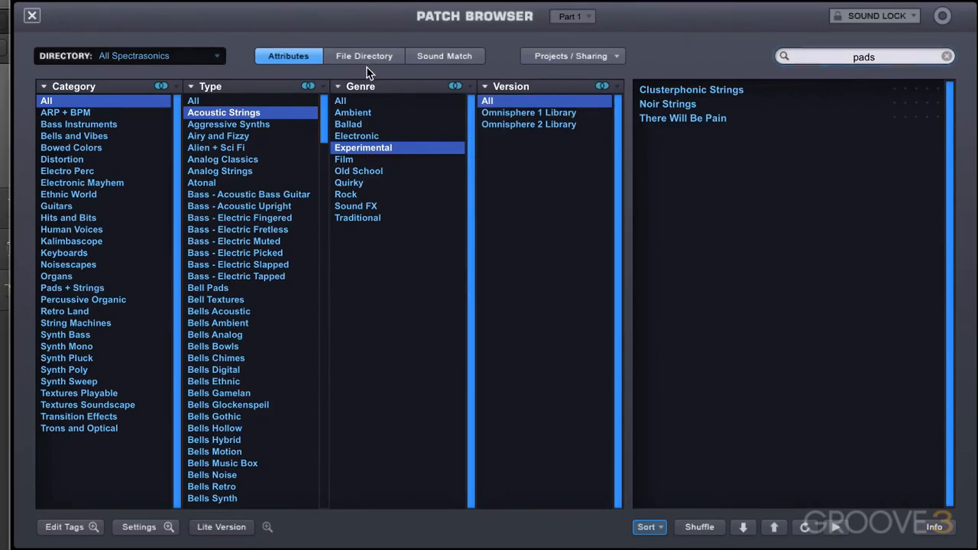
Step: Reset genres to All, trial-exclude Experimental, Old School, Quirky, Sound FX, then exclude Film
left_click(341, 101)
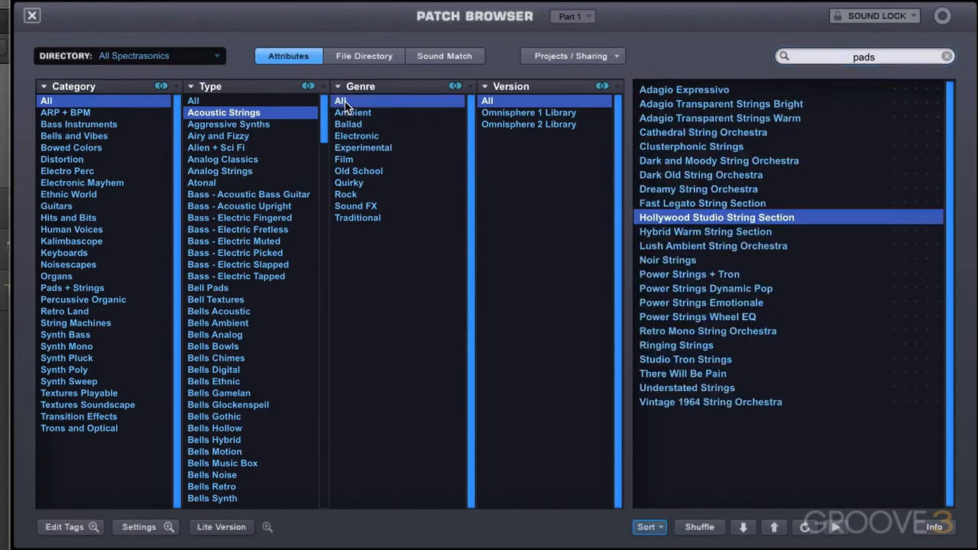
mouse_move(289, 152)
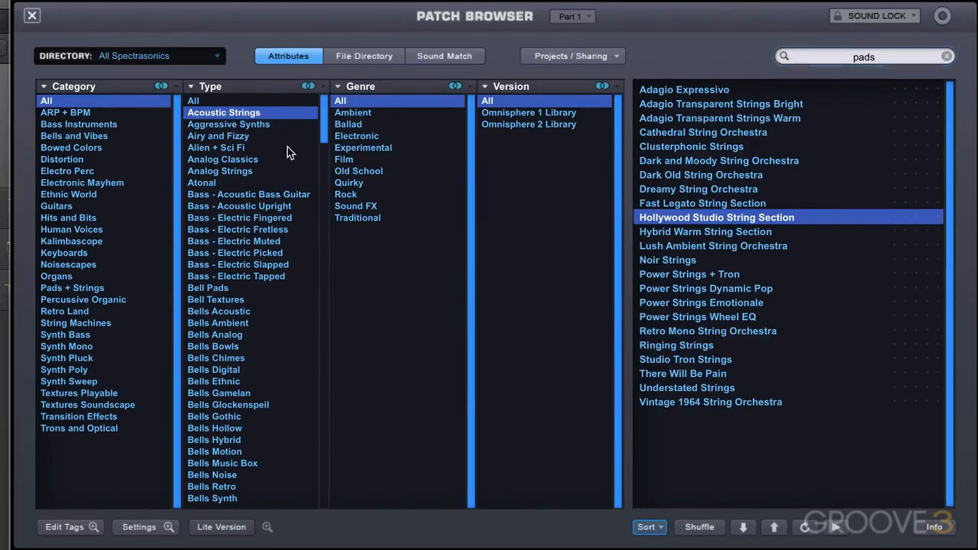
mouse_move(374, 172)
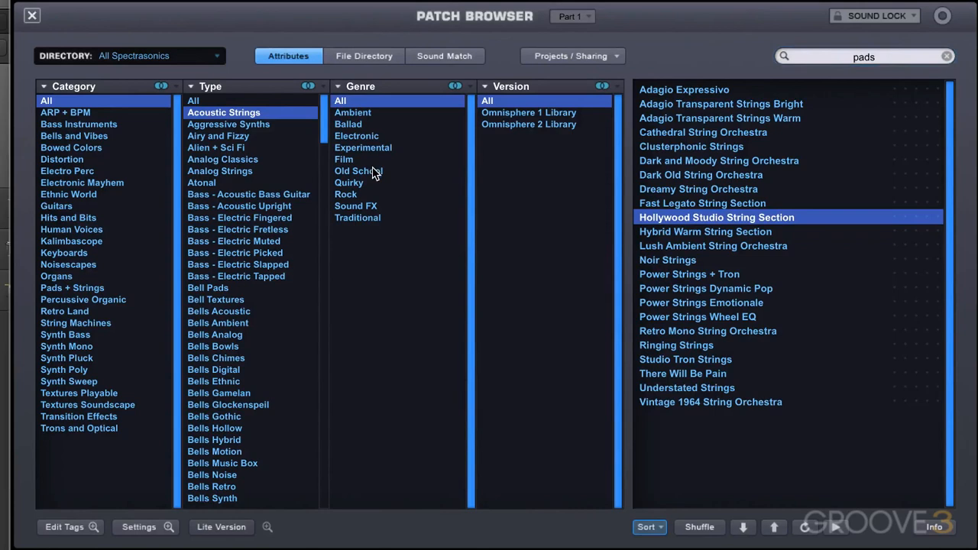
mouse_move(390, 124)
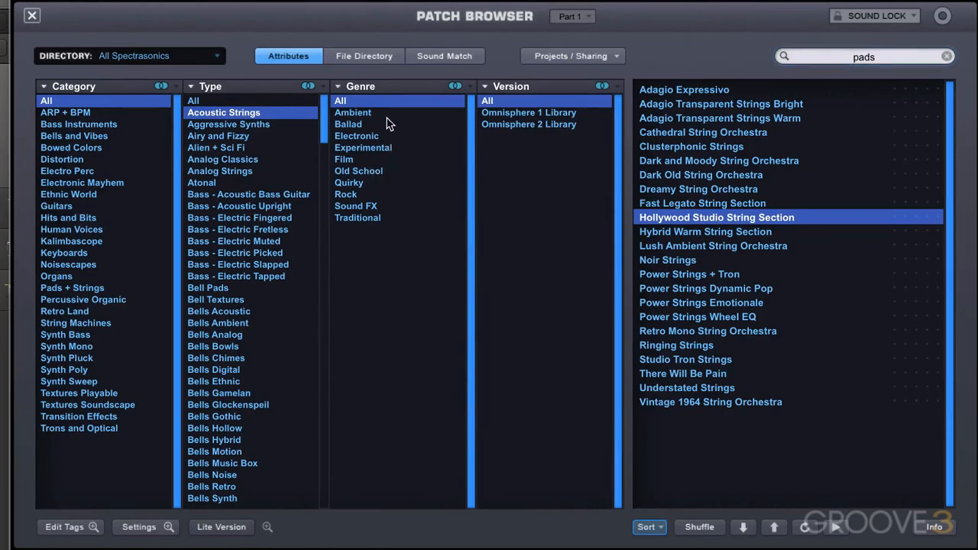
mouse_move(376, 170)
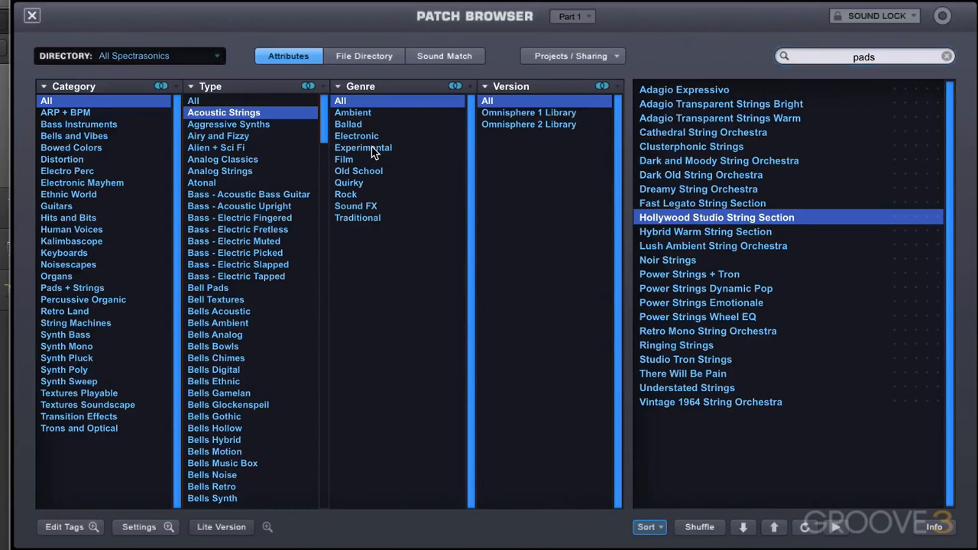
left_click(363, 147)
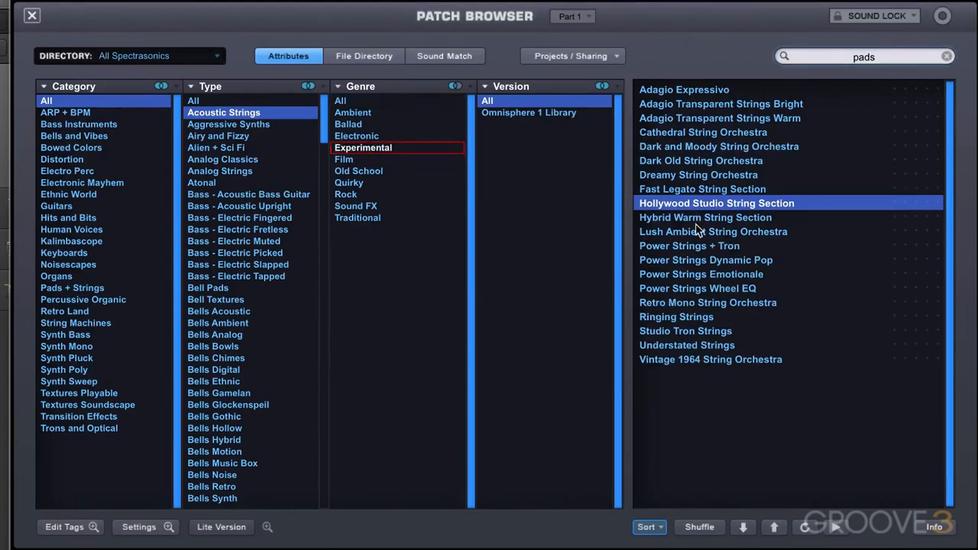
mouse_move(354, 153)
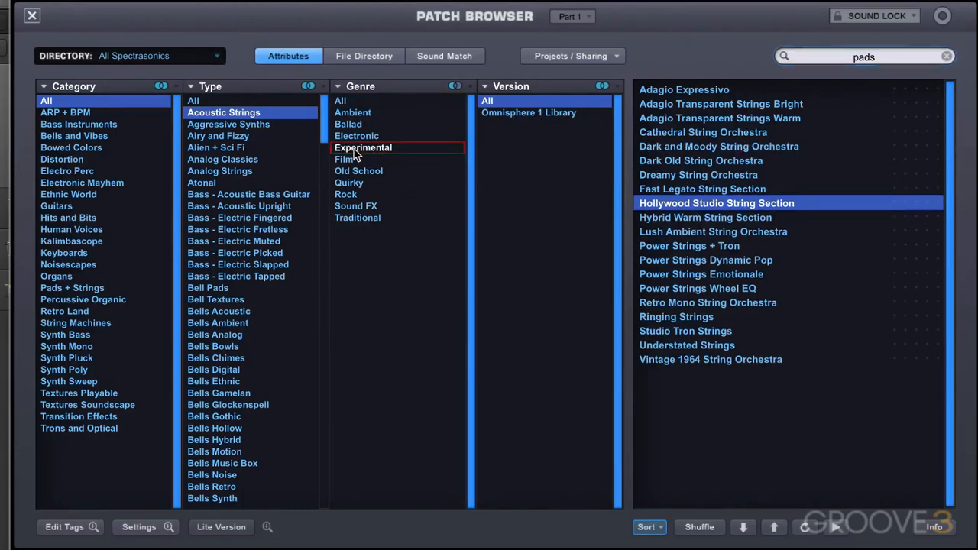
left_click(359, 170)
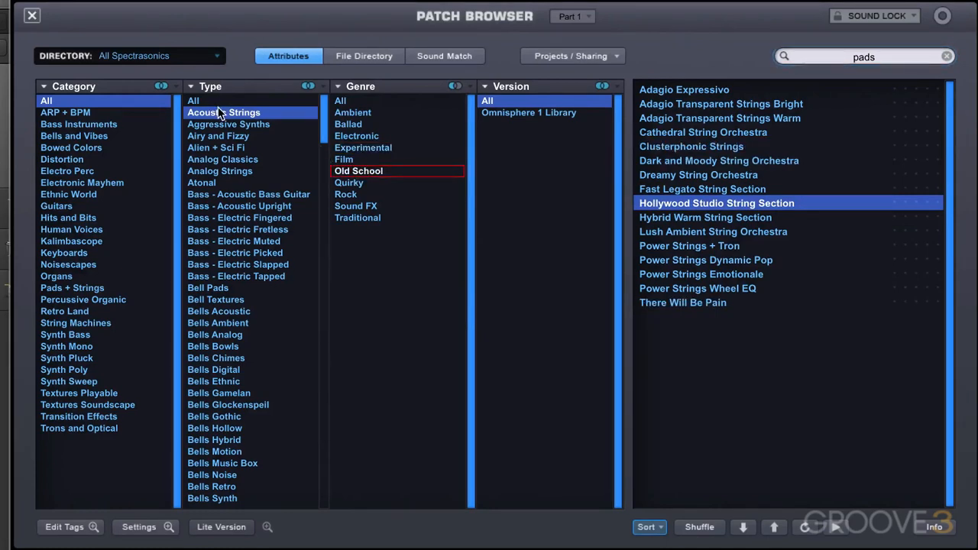
mouse_move(397, 181)
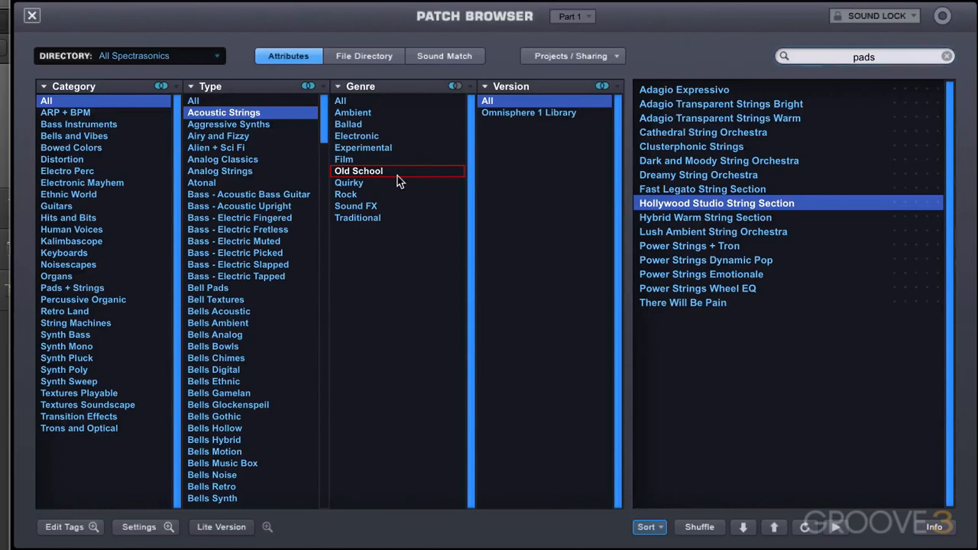
left_click(349, 183)
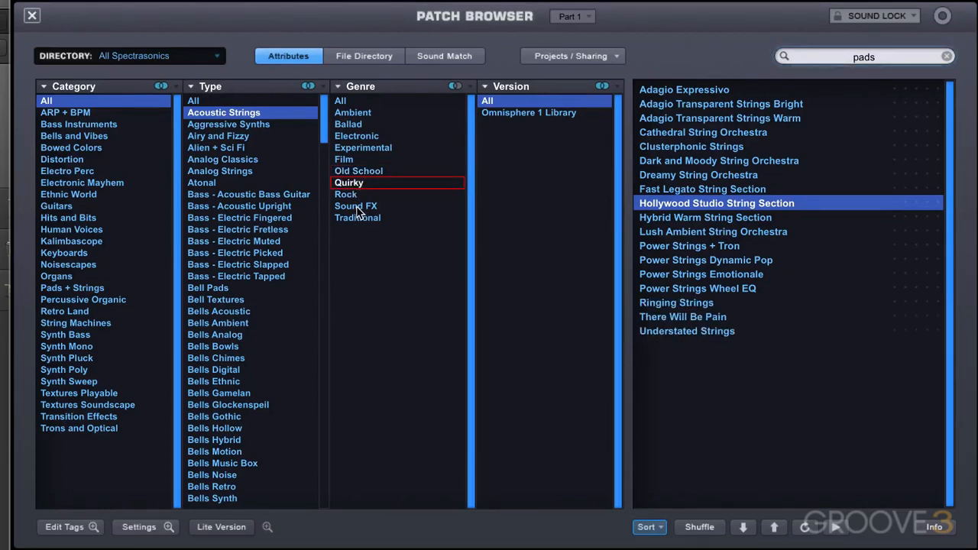
left_click(355, 206)
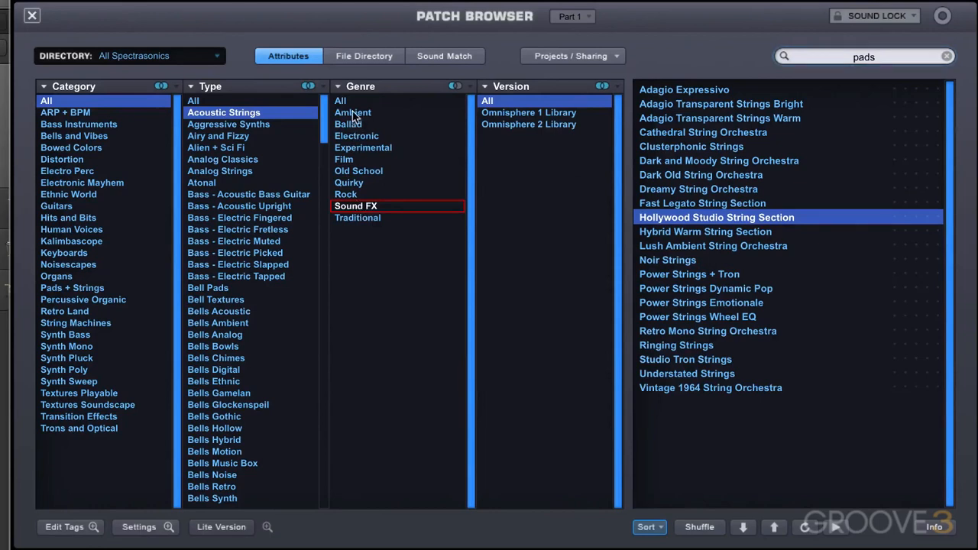
left_click(340, 100)
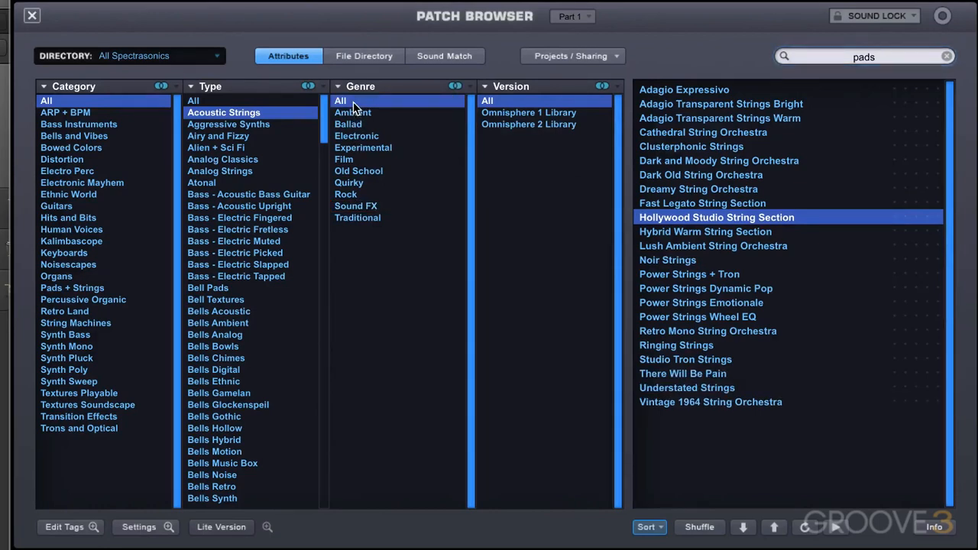
left_click(344, 159)
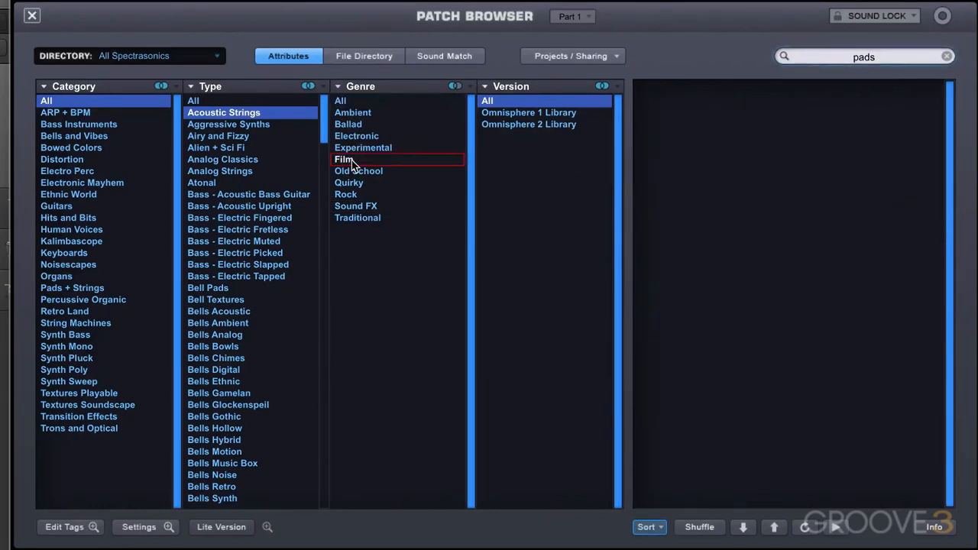
mouse_move(356, 141)
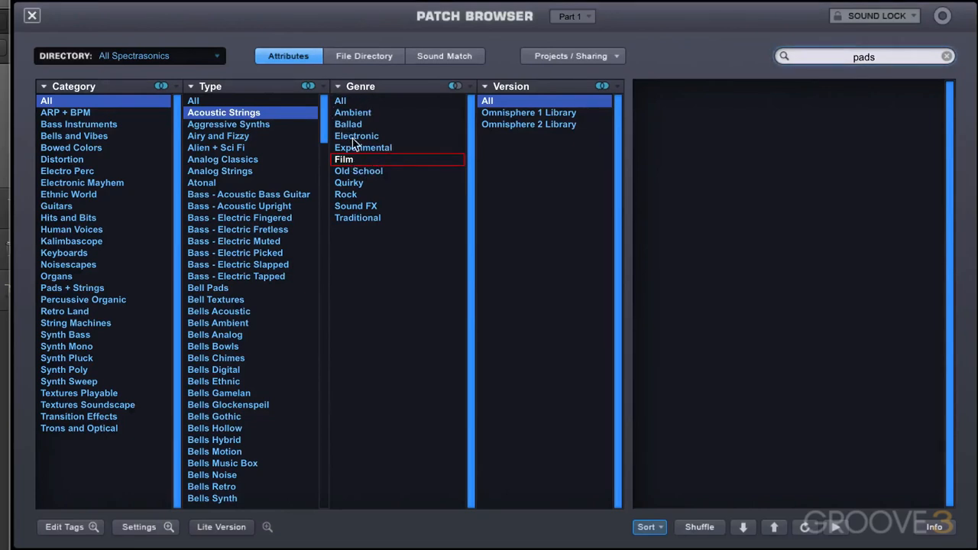
Step: Clear the Film exclusion, then exclude Electronic, Old School, Rock and Sound FX
left_click(348, 124)
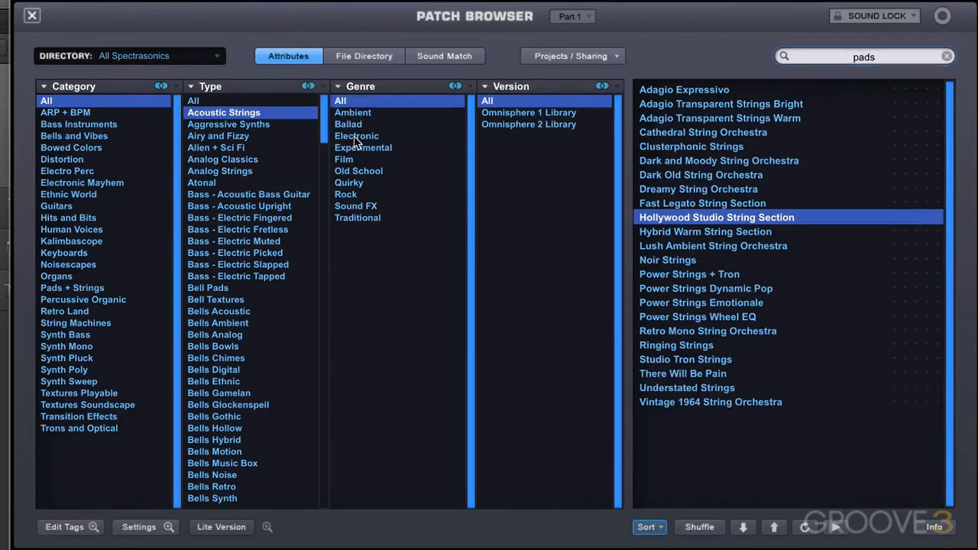
left_click(356, 135)
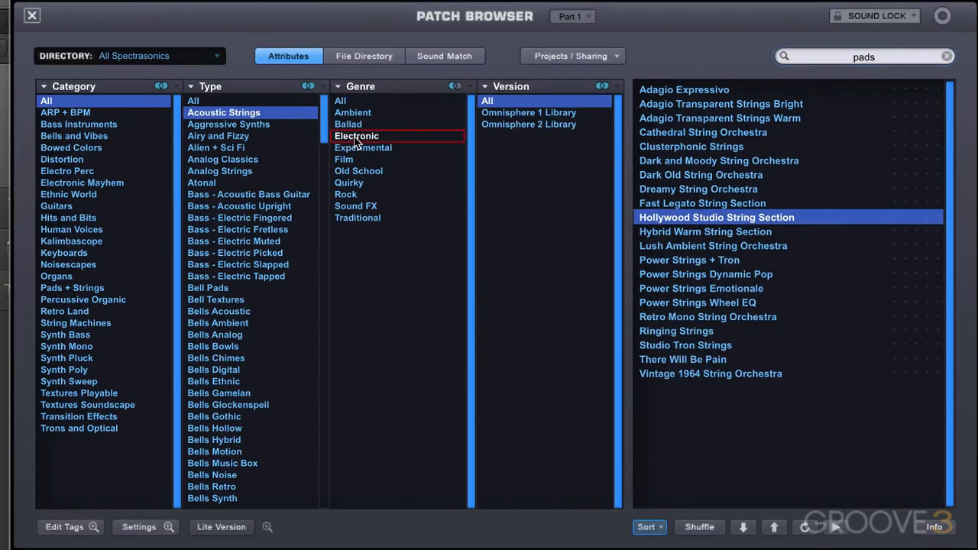
mouse_move(350, 178)
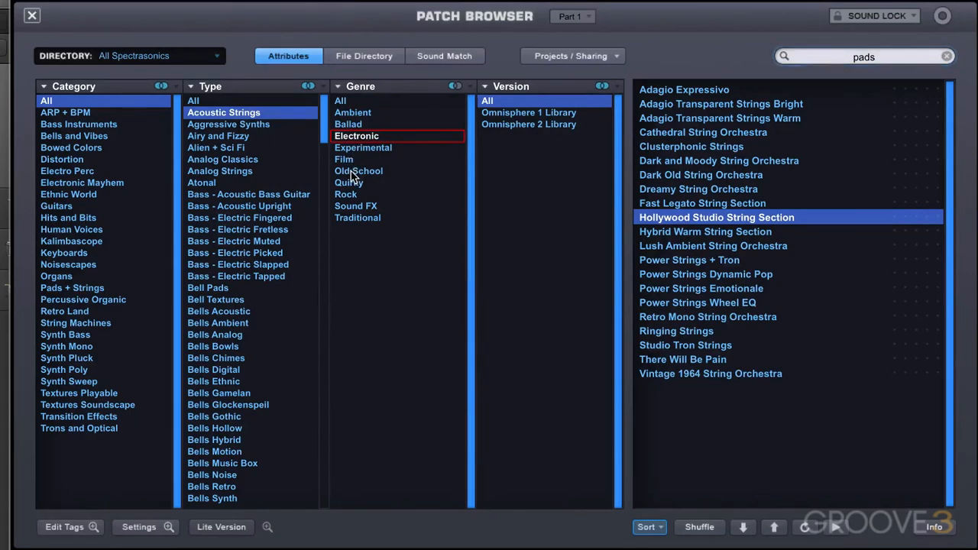
left_click(358, 170)
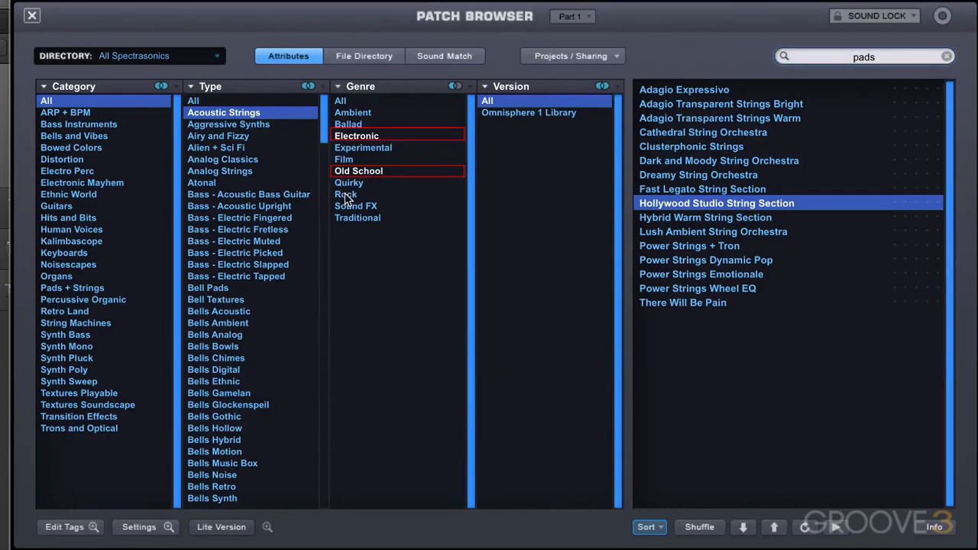
left_click(346, 194)
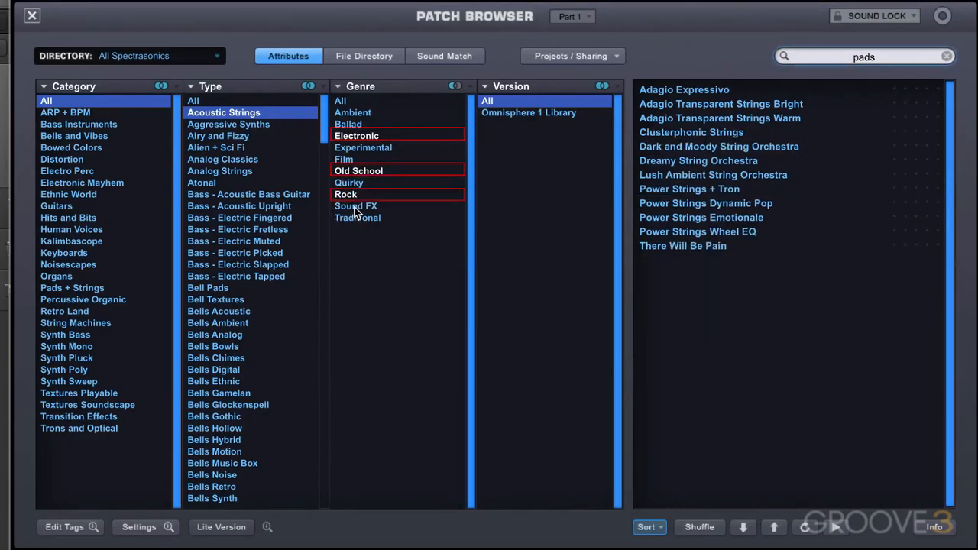
left_click(355, 206)
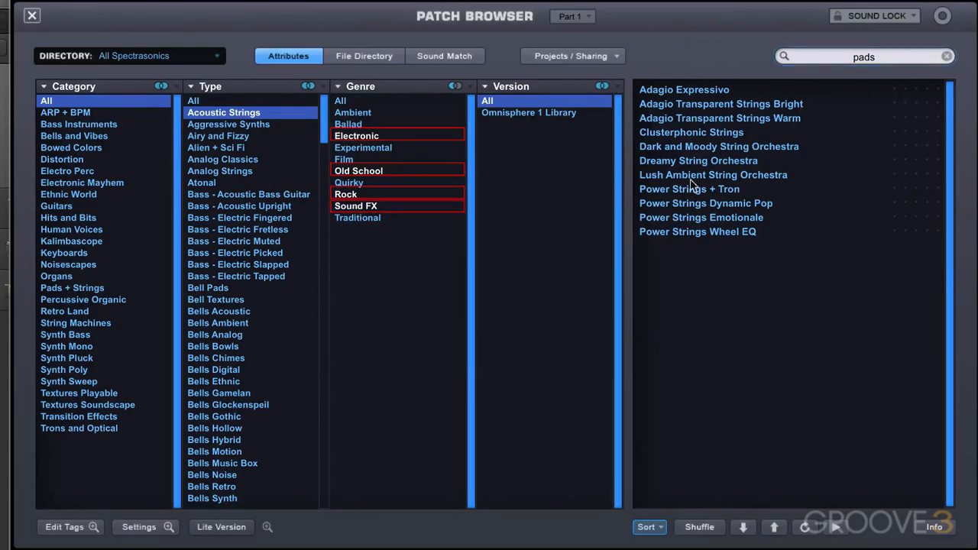
Step: Load Dreamy String Orchestra from the eleven remaining string pad patches
left_click(698, 160)
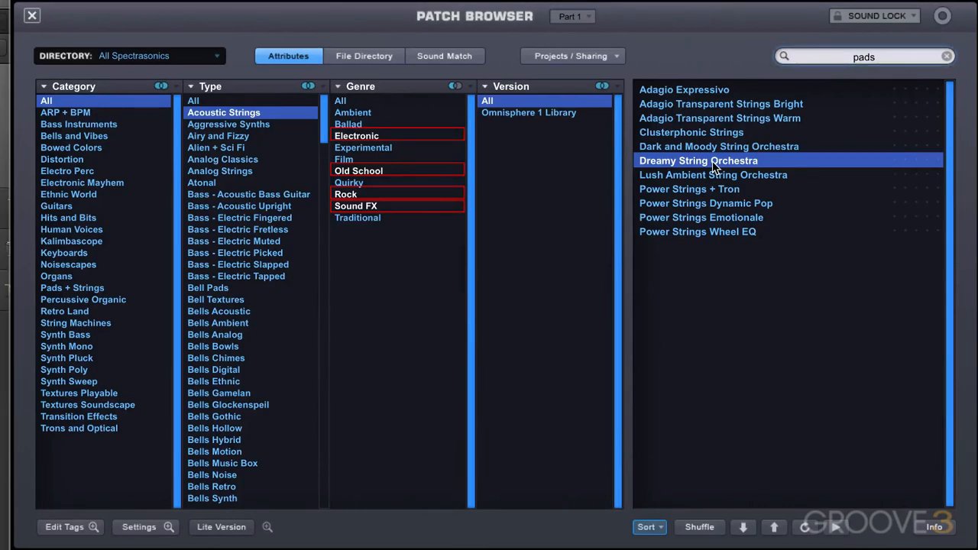
mouse_move(402, 145)
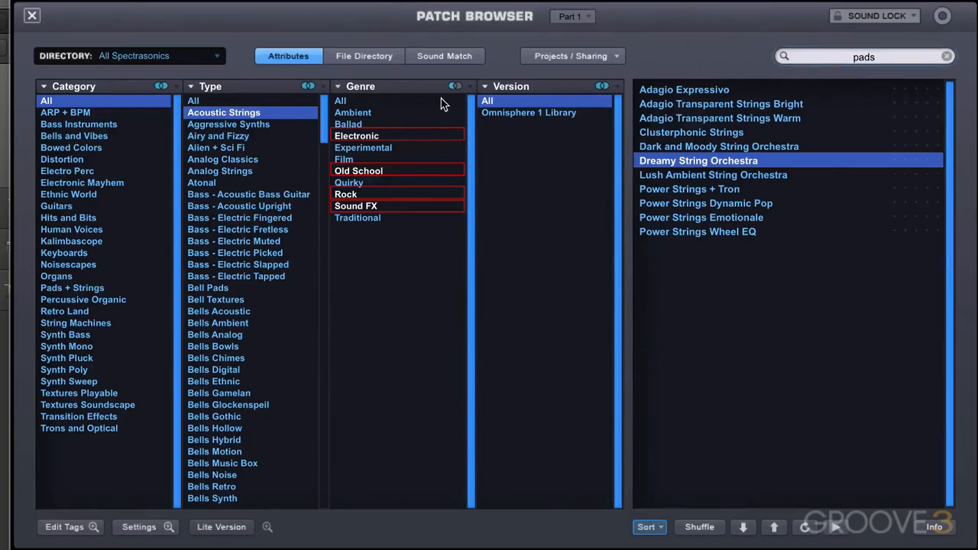
mouse_move(443, 100)
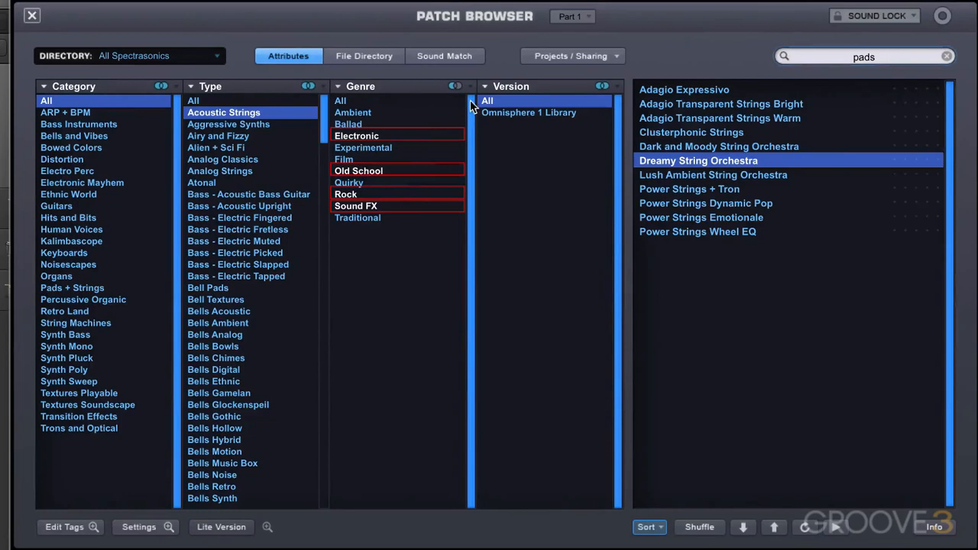
mouse_move(325, 96)
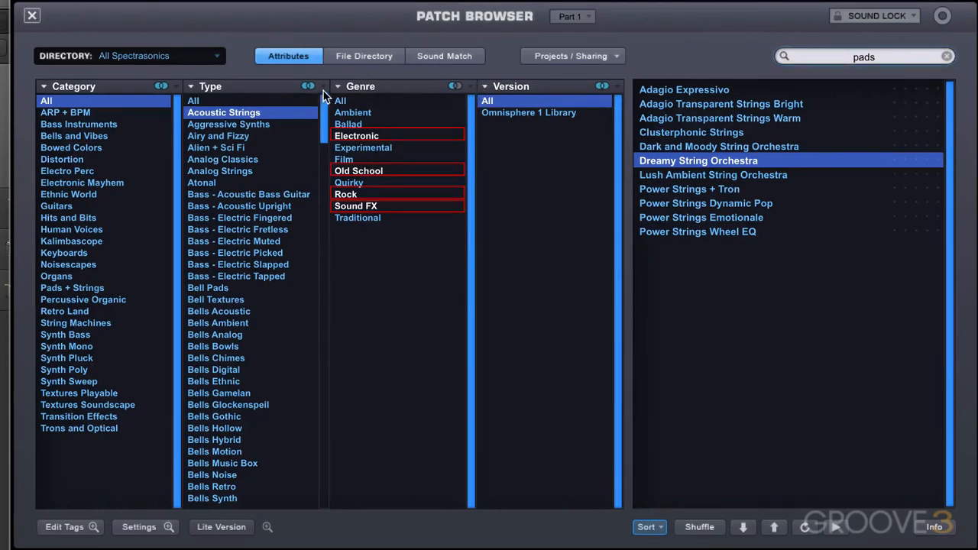
mouse_move(469, 128)
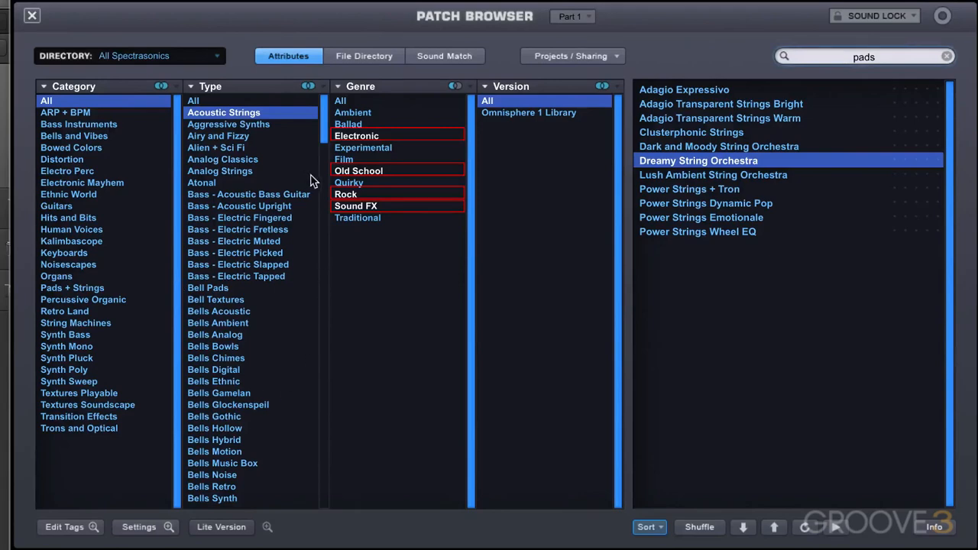
mouse_move(432, 224)
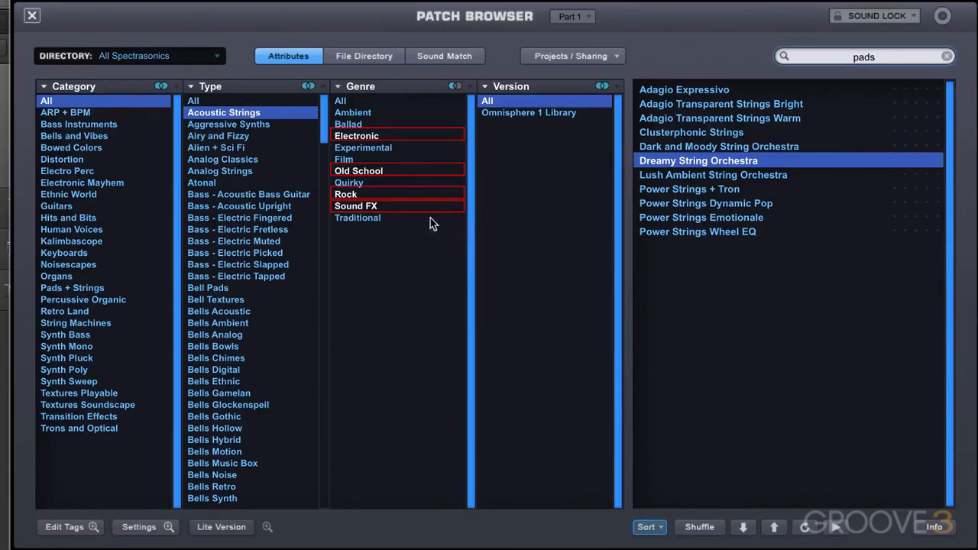